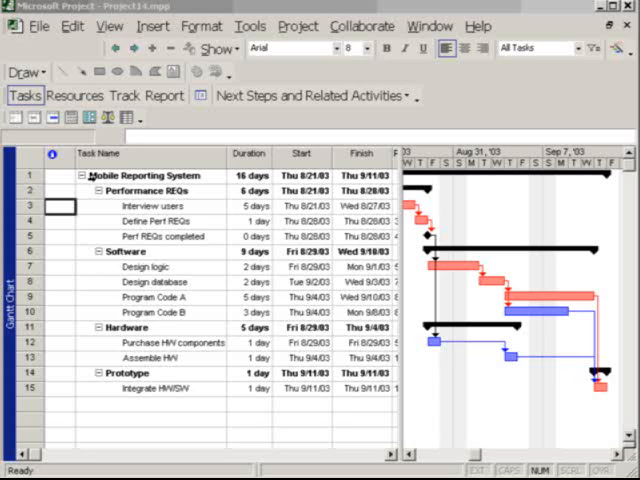
mouse_move(124, 156)
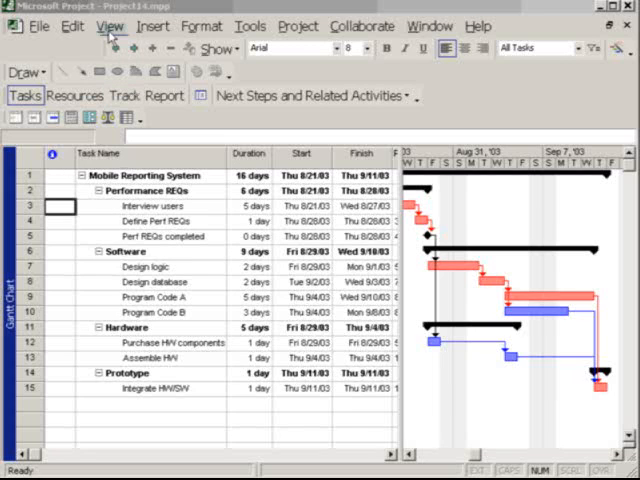
Switch the Mobile Reporting System project from Gantt chart to Network Diagram view
click(110, 26)
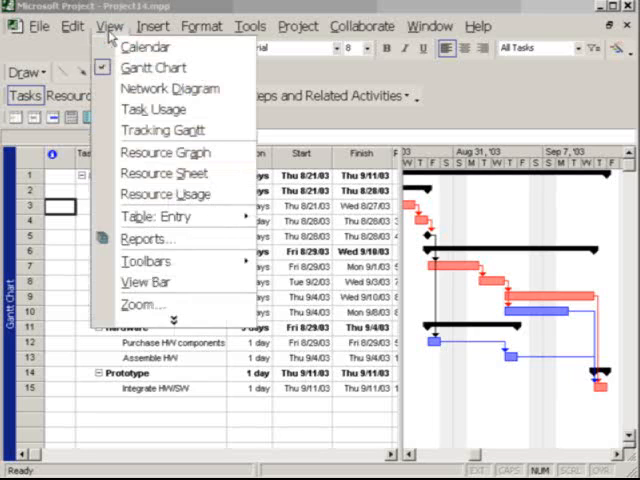
mouse_move(170, 88)
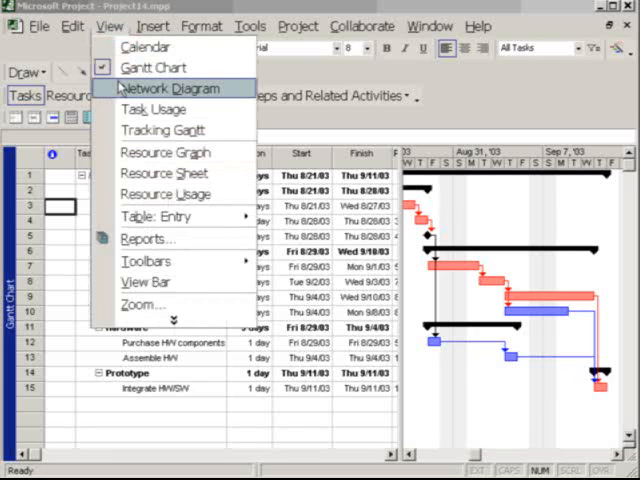
click(168, 88)
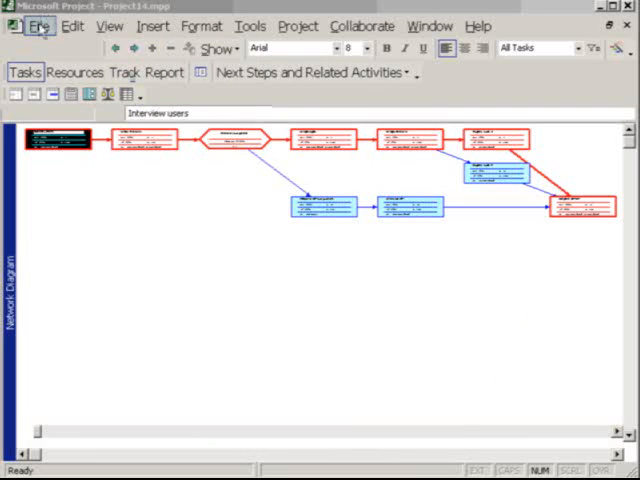
Preview the network diagram printout via File > Print Preview and page right to page 2
click(40, 24)
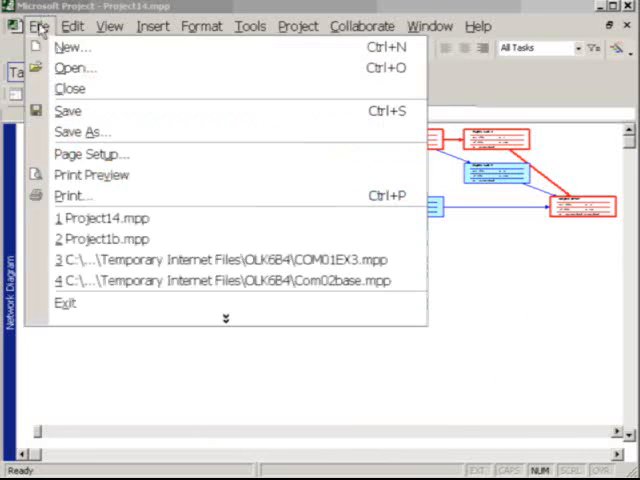
mouse_move(90, 176)
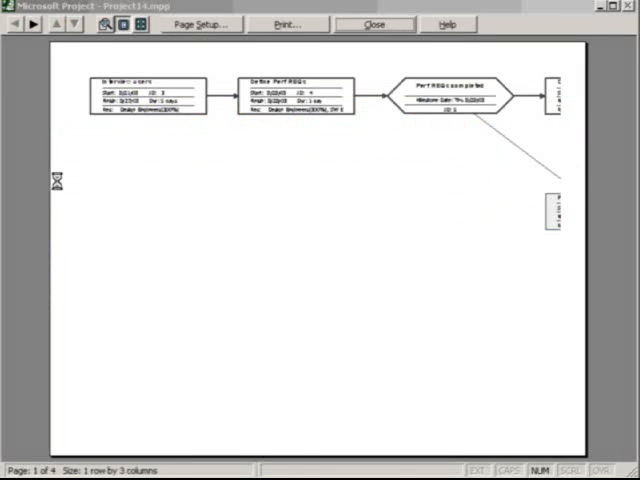
mouse_move(32, 24)
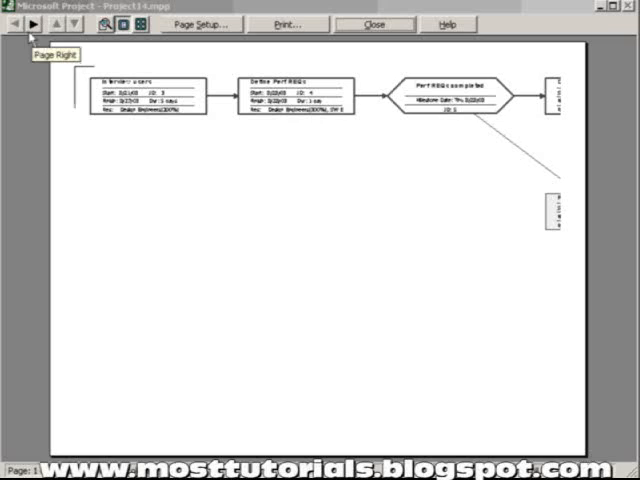
click(32, 24)
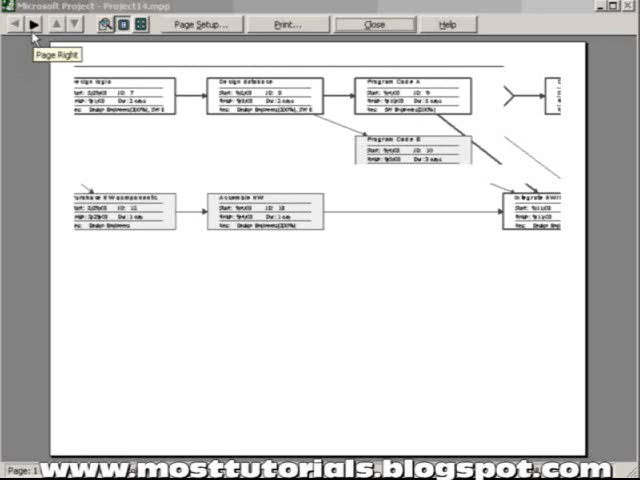
click(32, 24)
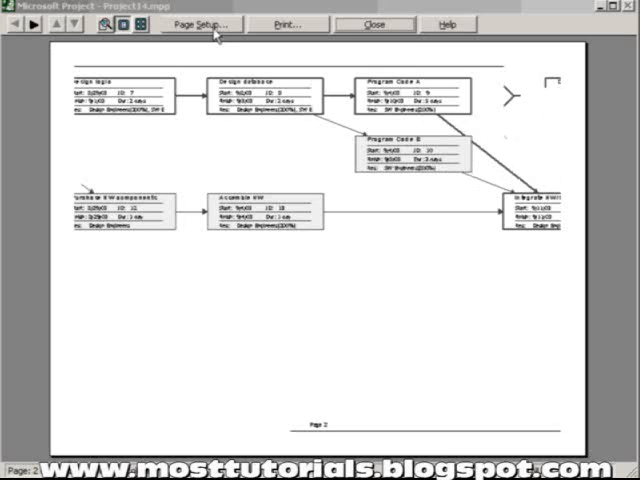
Lower the Page Setup Adjust-to percentage so the preview spans three pages instead of four
click(198, 24)
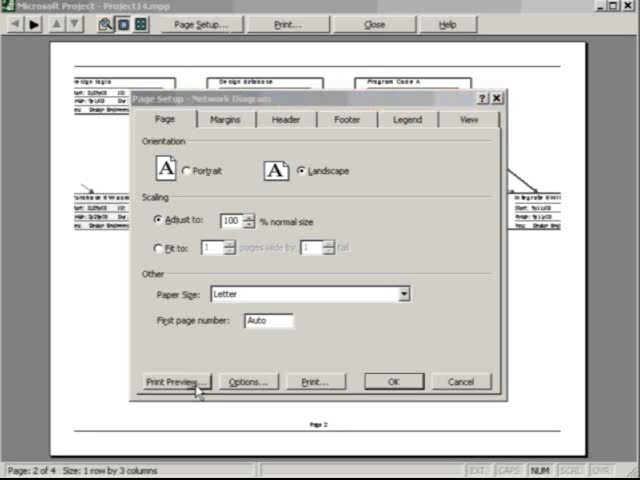
click(174, 380)
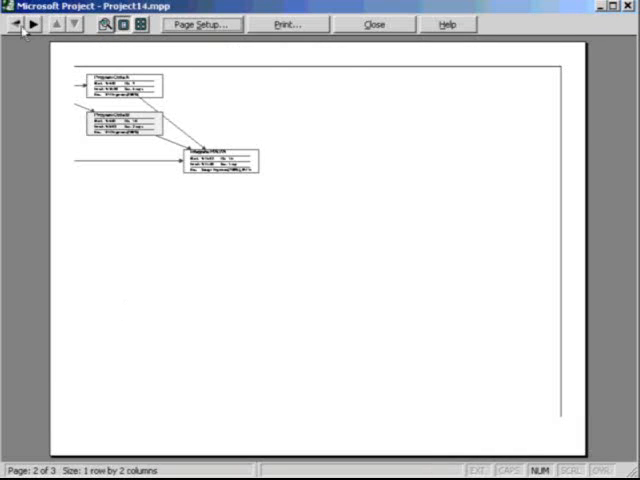
click(8, 24)
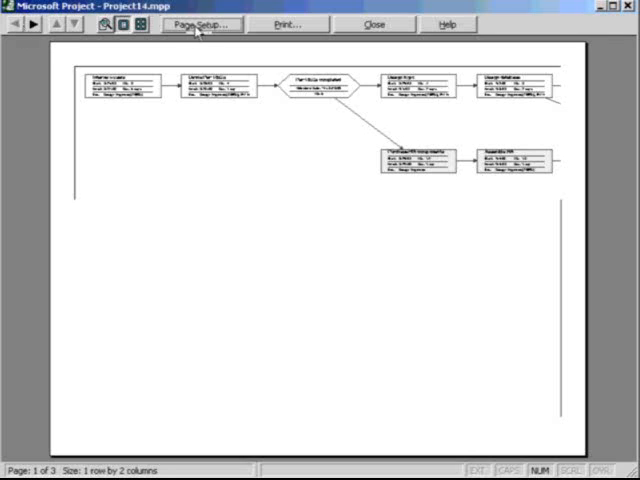
click(200, 24)
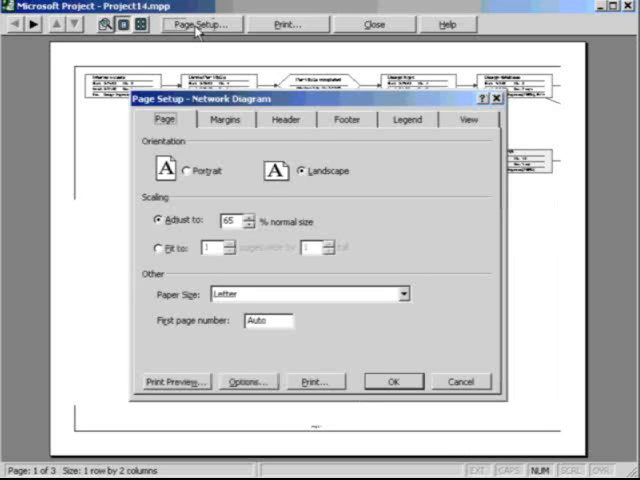
mouse_move(224, 236)
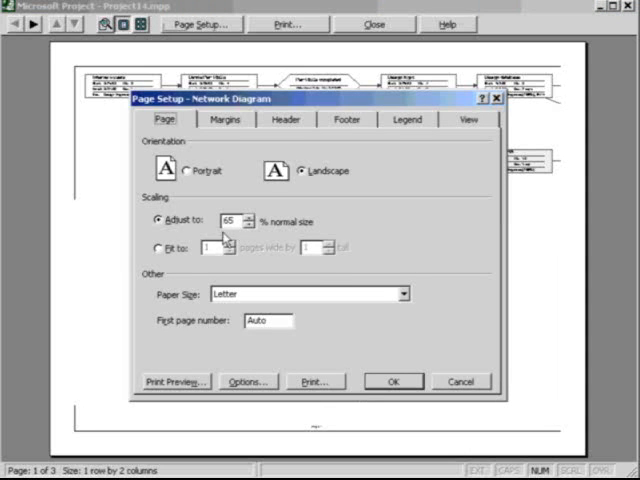
Choose Fit to scaling at 1 page wide by 1 page tall in Page Setup
click(160, 246)
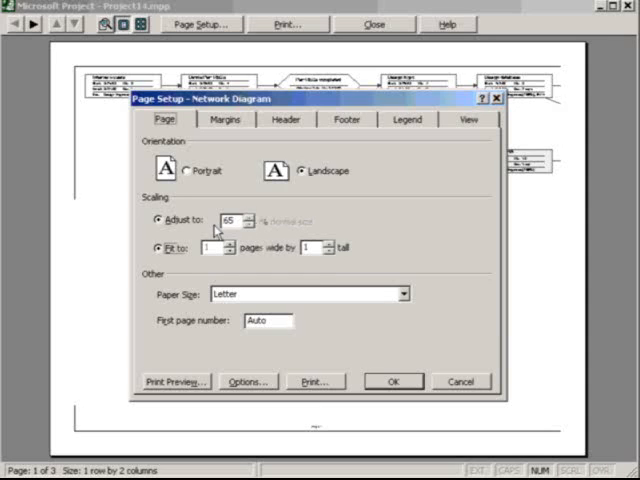
click(164, 248)
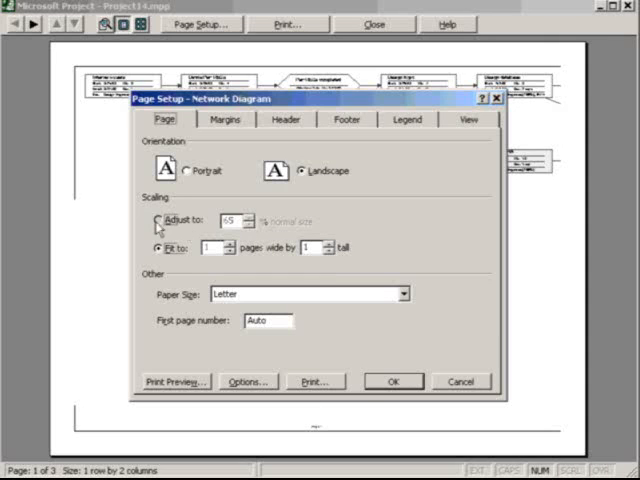
click(162, 220)
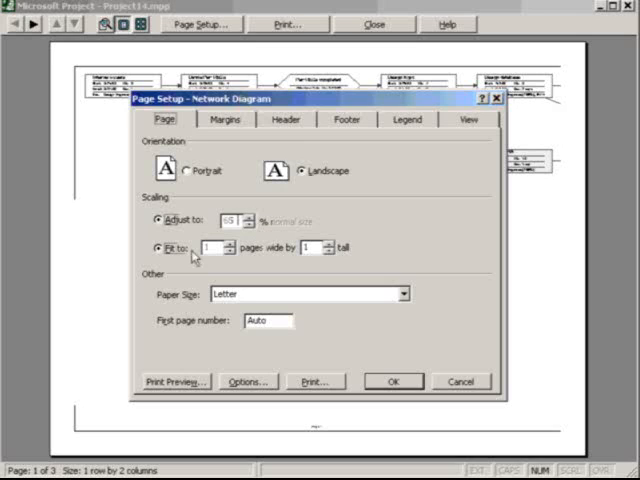
click(164, 220)
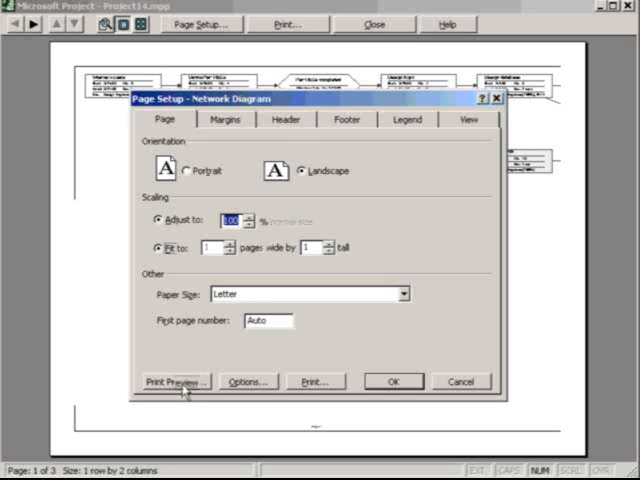
Preview the whole network diagram fitted onto a single page
click(164, 380)
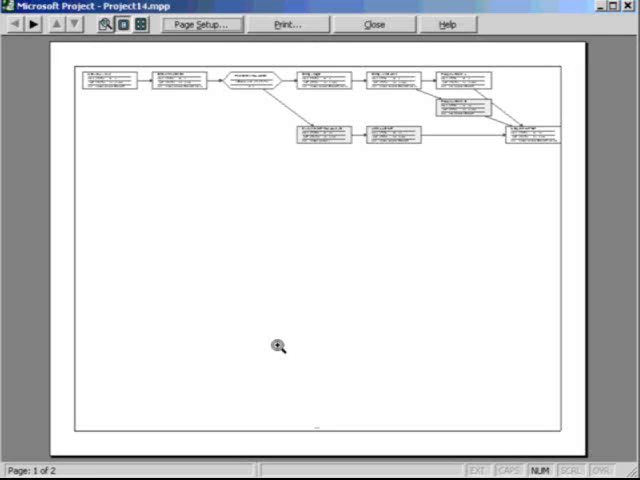
mouse_move(416, 208)
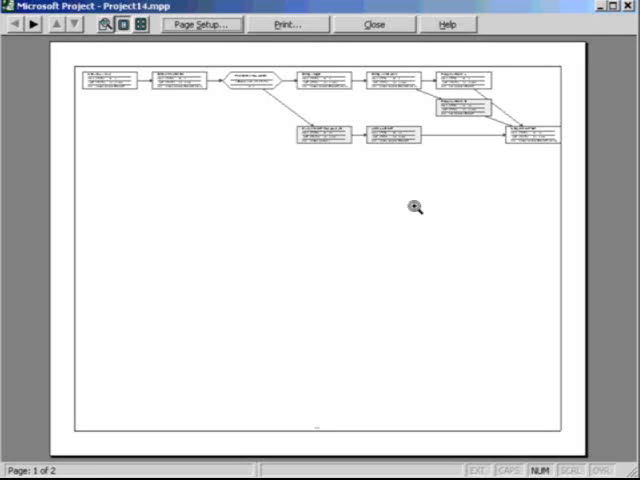
mouse_move(558, 116)
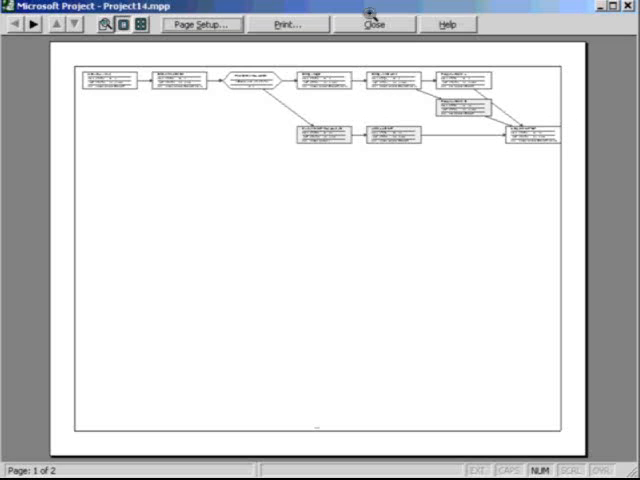
mouse_move(168, 152)
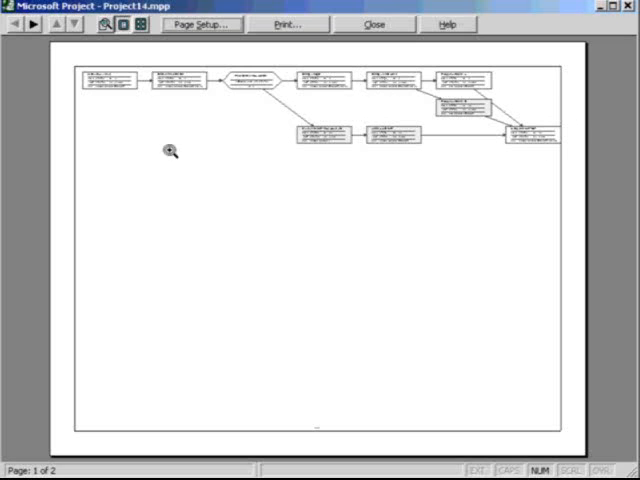
mouse_move(232, 152)
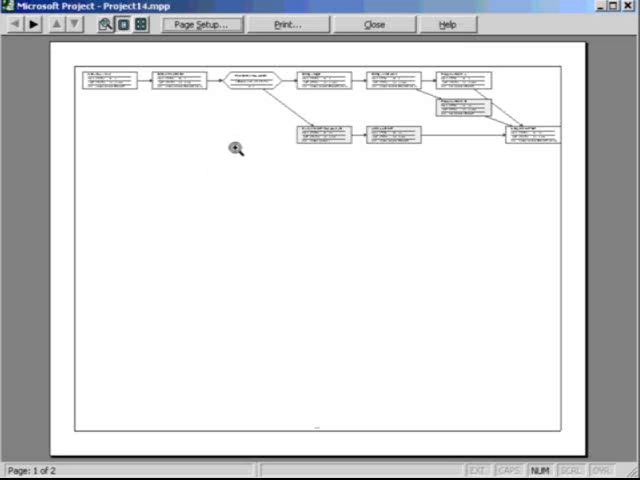